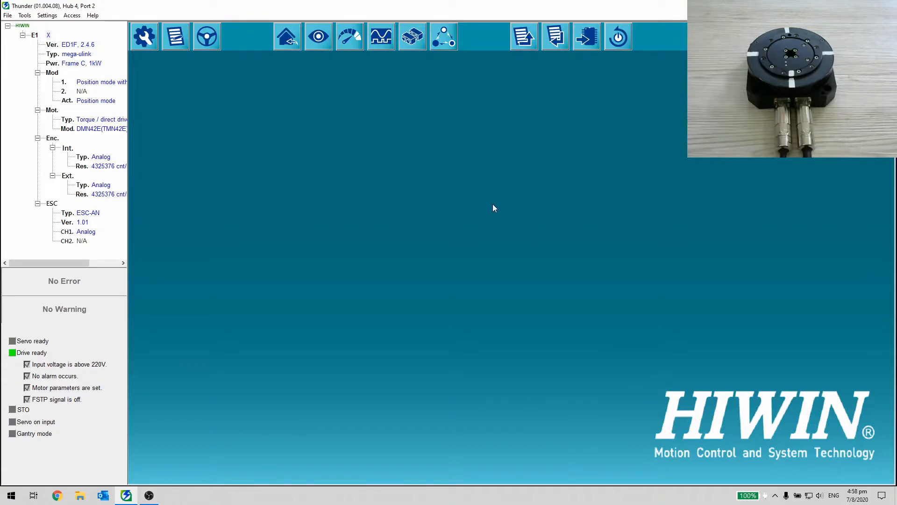
Step: Launch the spectrum analyzer from the drive tools list
{"action": "left_click", "coordinate": [24, 15]}
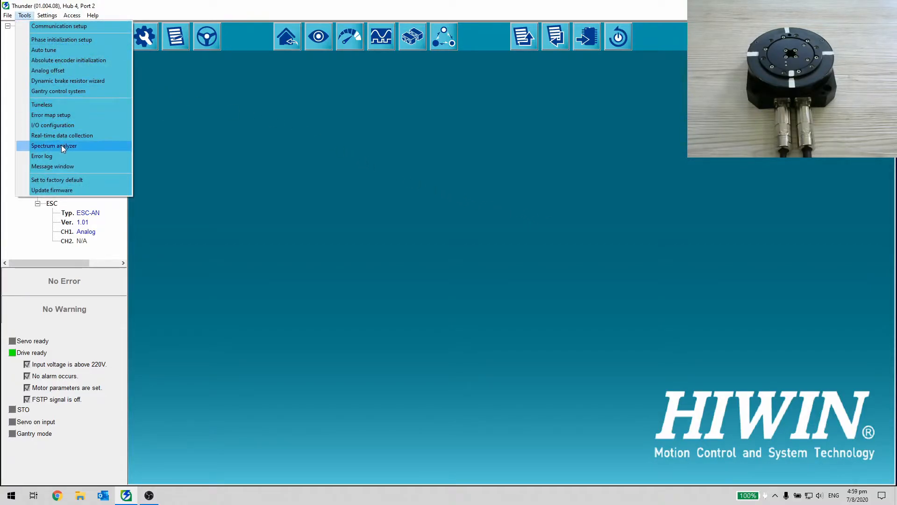
{"action": "left_click", "coordinate": [55, 146]}
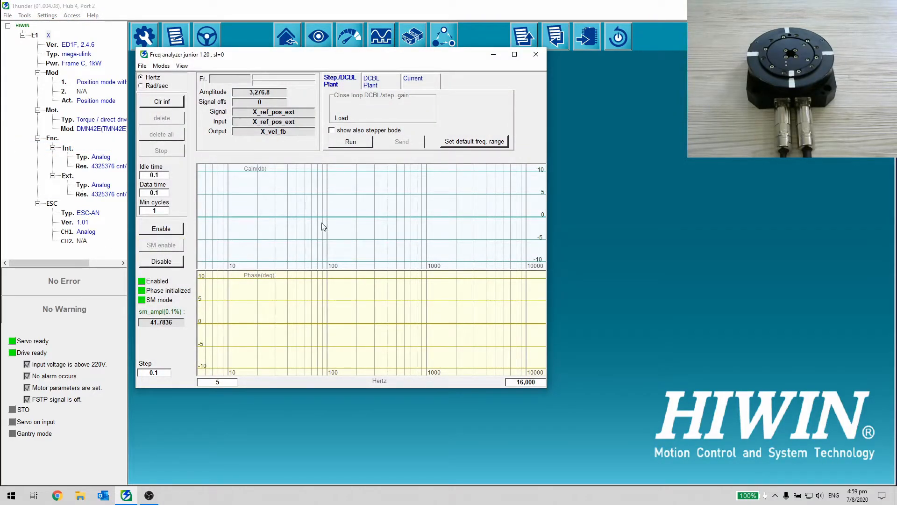
Step: Run the frequency sweep, send load inertia 0.000588021 kg·m² to the drive, and close the analyzer
{"action": "left_click", "coordinate": [349, 141]}
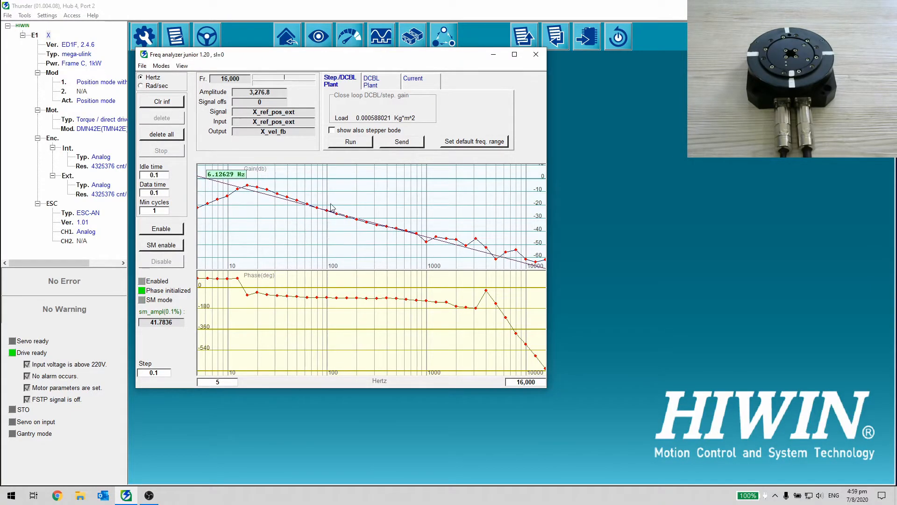
{"action": "left_click", "coordinate": [402, 141]}
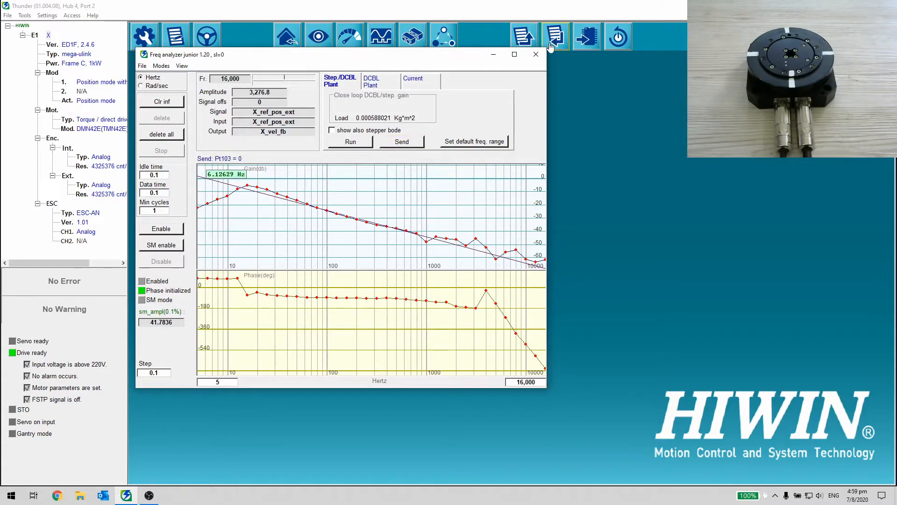
{"action": "left_click", "coordinate": [535, 54]}
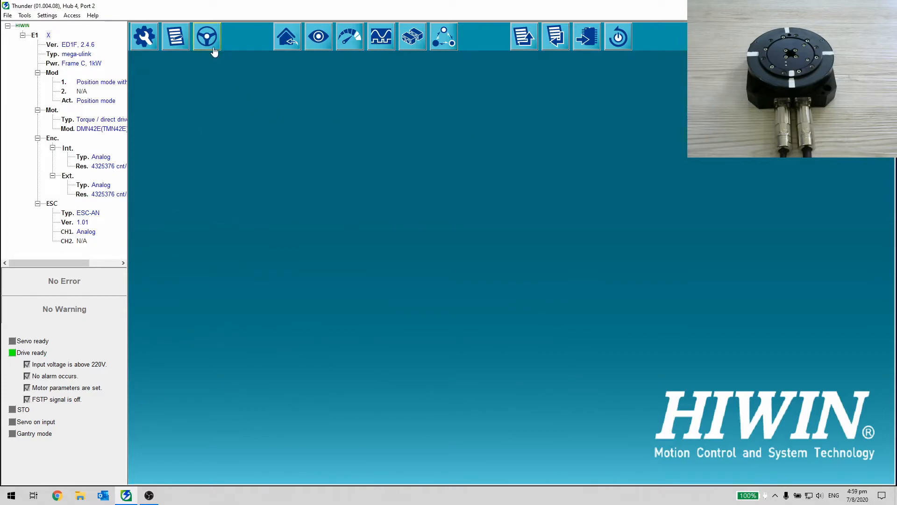
Step: Enable the servo on the Test Run page and start the 0°–90° point-to-point cycle
{"action": "left_click", "coordinate": [206, 36]}
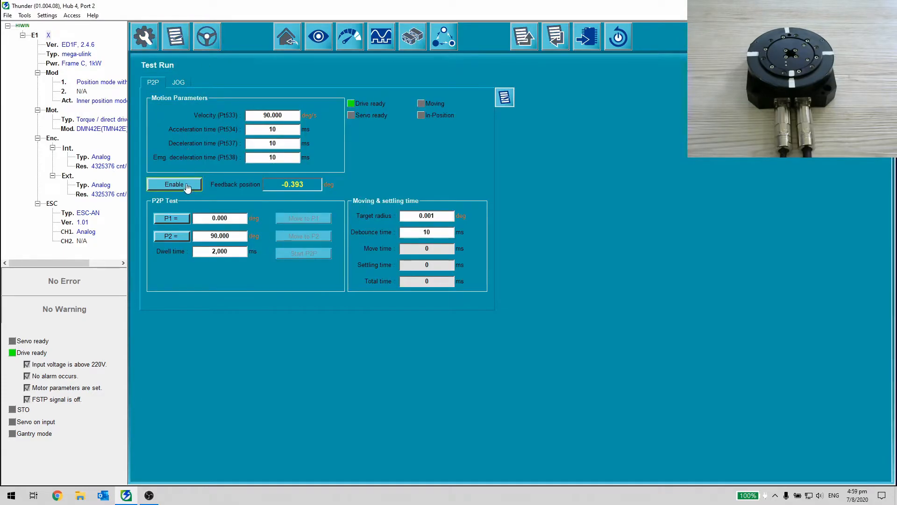
{"action": "left_click", "coordinate": [173, 184]}
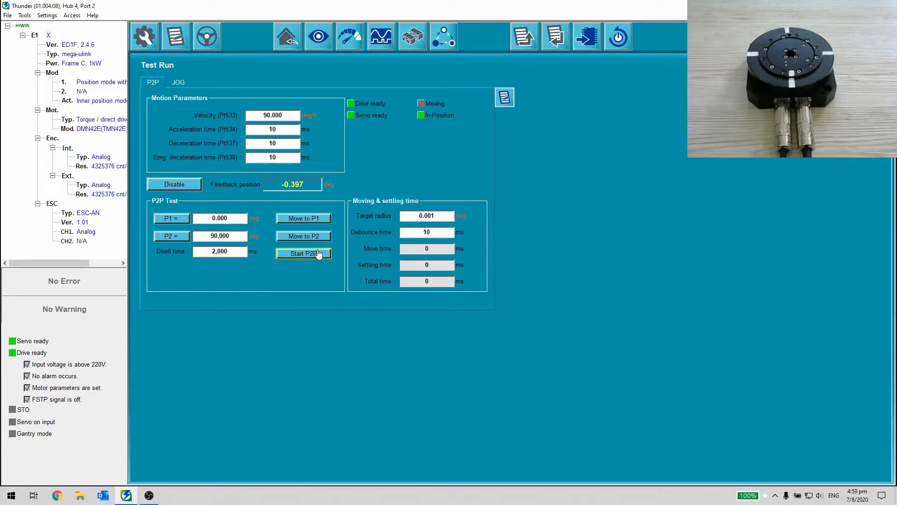
{"action": "left_click", "coordinate": [304, 253]}
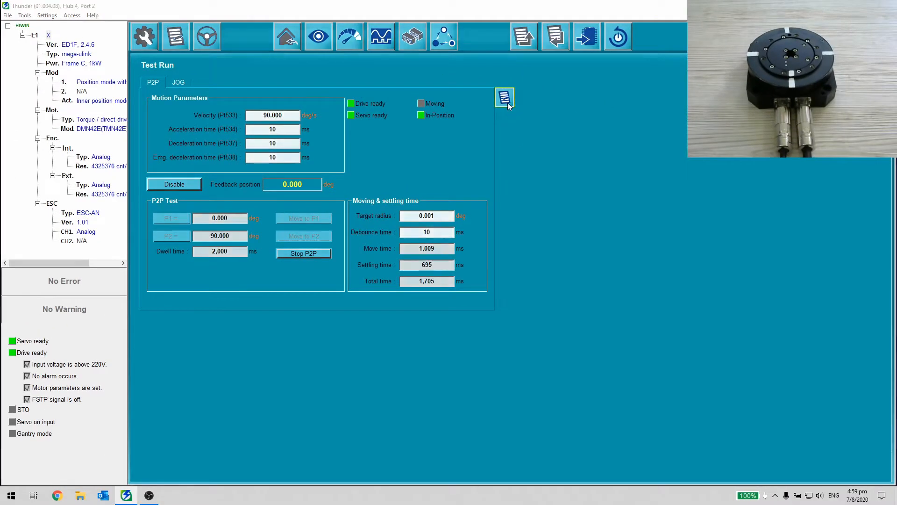
Step: Raise velocity loop gain Pt100 from 400 to 800 in Parameters Setup and apply it
{"action": "left_click", "coordinate": [504, 97]}
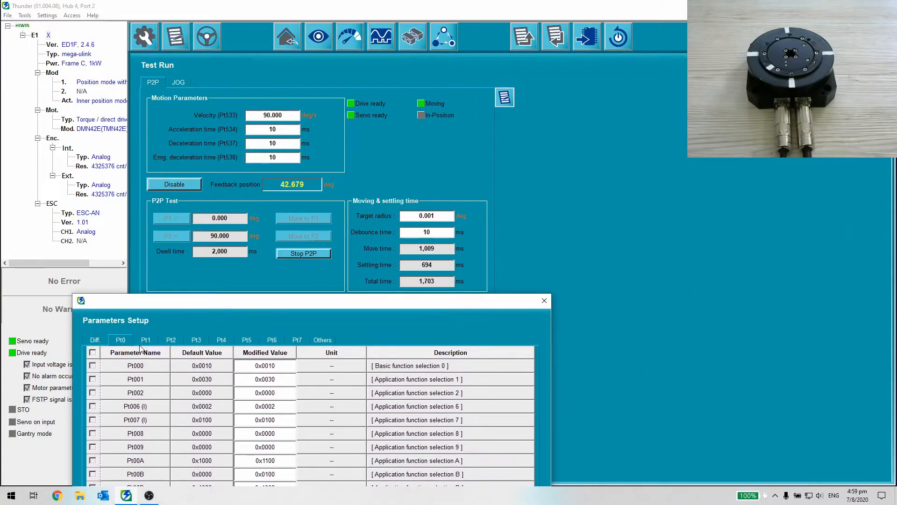
{"action": "left_click", "coordinate": [145, 339]}
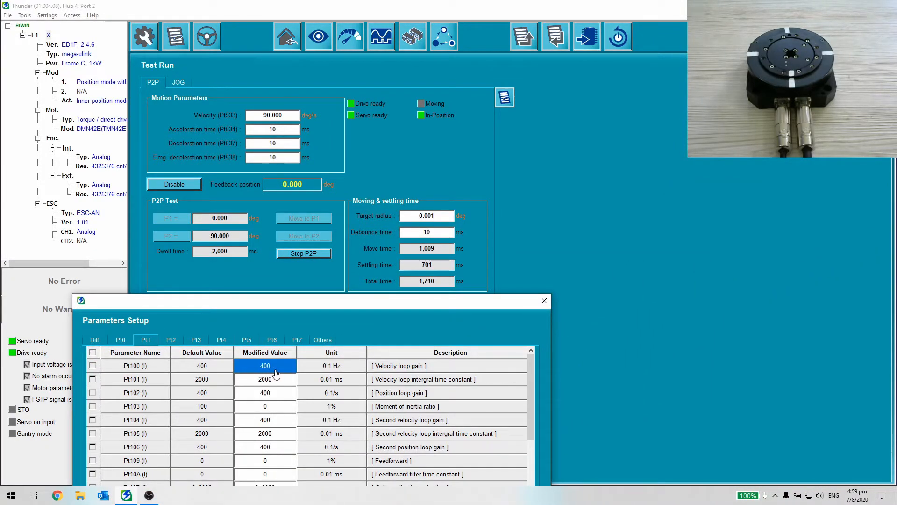
{"action": "double_click", "coordinate": [264, 365]}
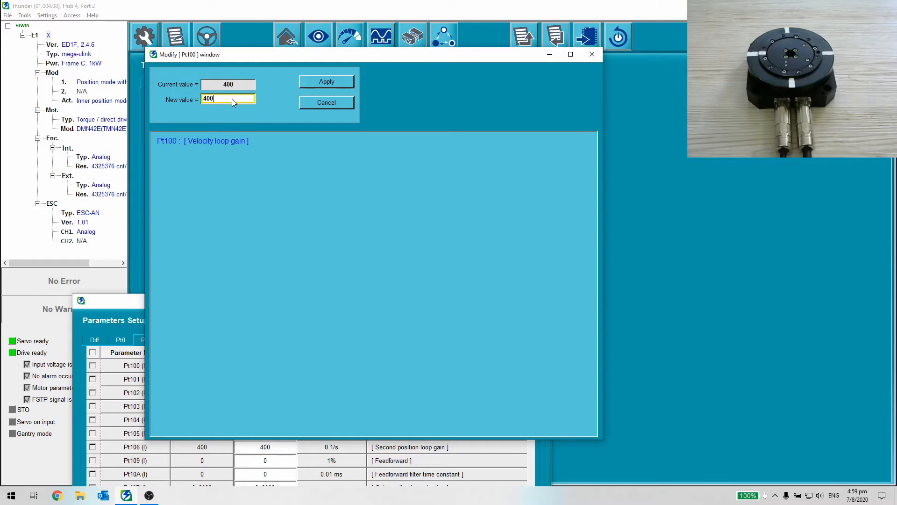
{"action": "type", "text": "1"}
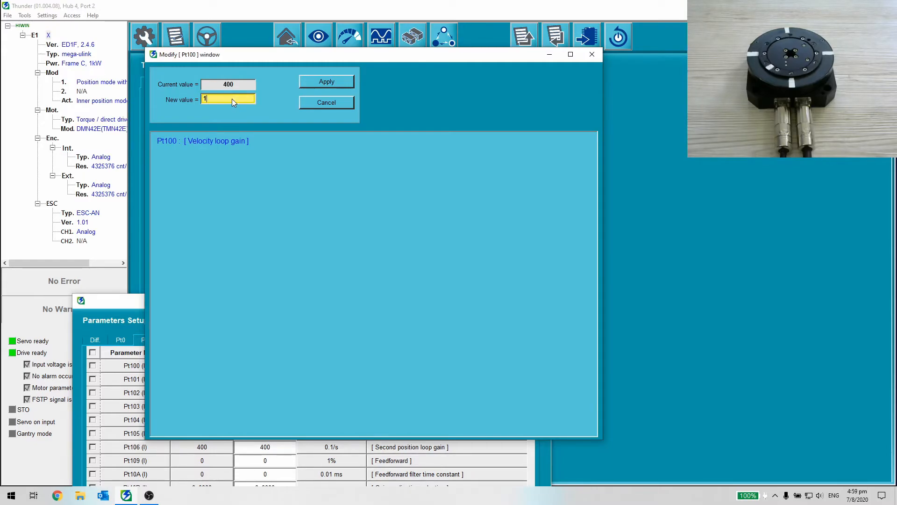
{"action": "type", "text": "800"}
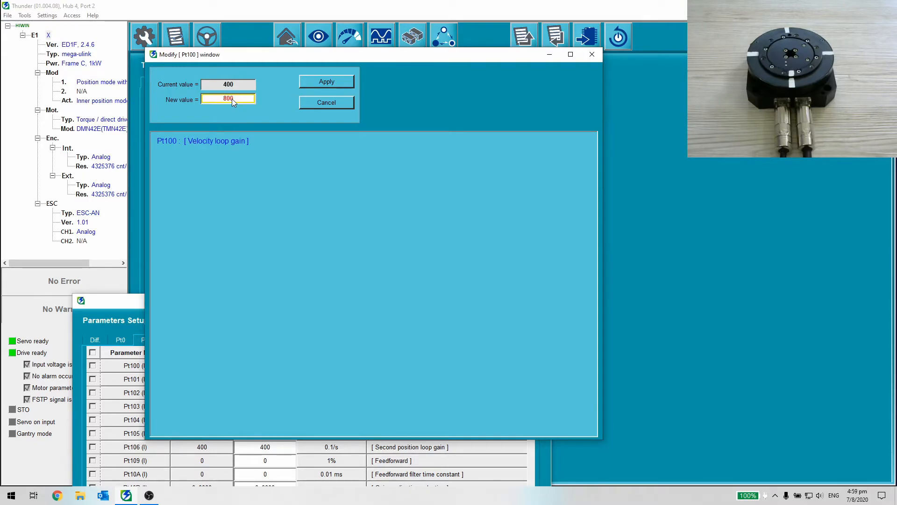
{"action": "left_click", "coordinate": [326, 82]}
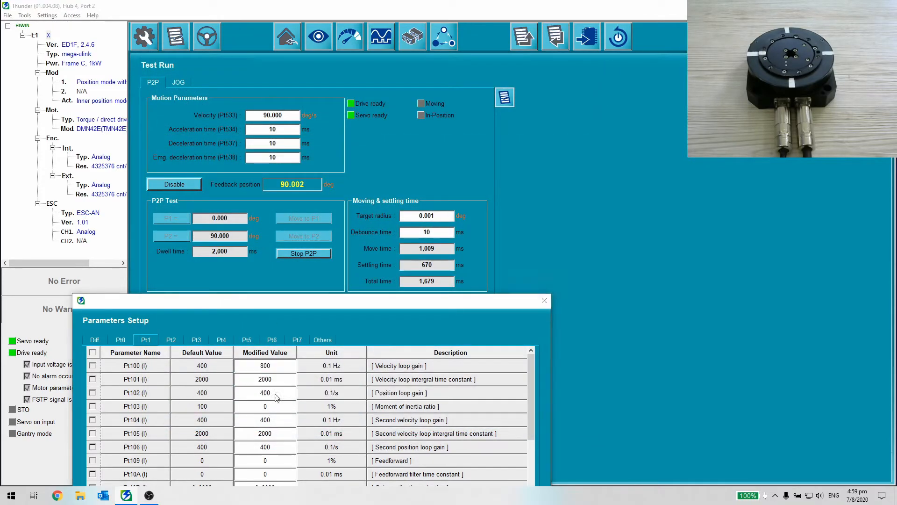
Step: Enter 1600 as the new Pt100 velocity loop gain
{"action": "double_click", "coordinate": [264, 392]}
{"action": "type", "text": "8"}
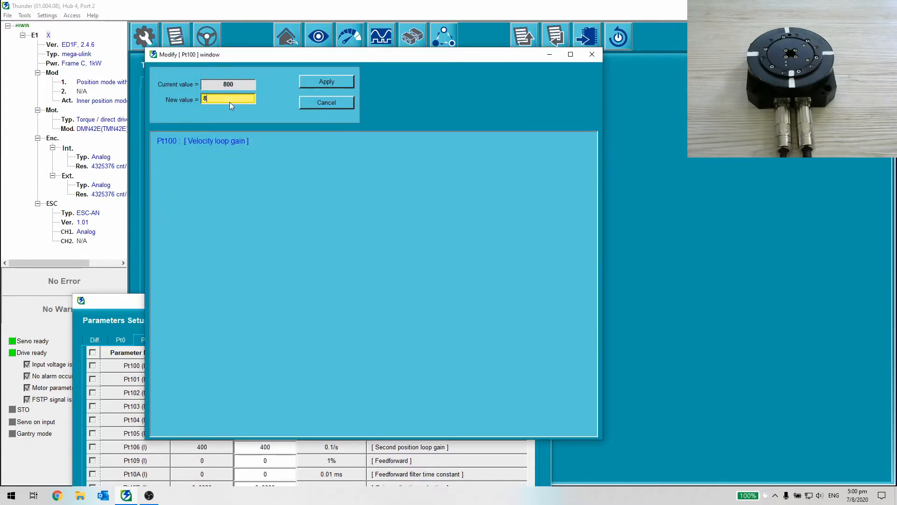
{"action": "type", "text": "1600"}
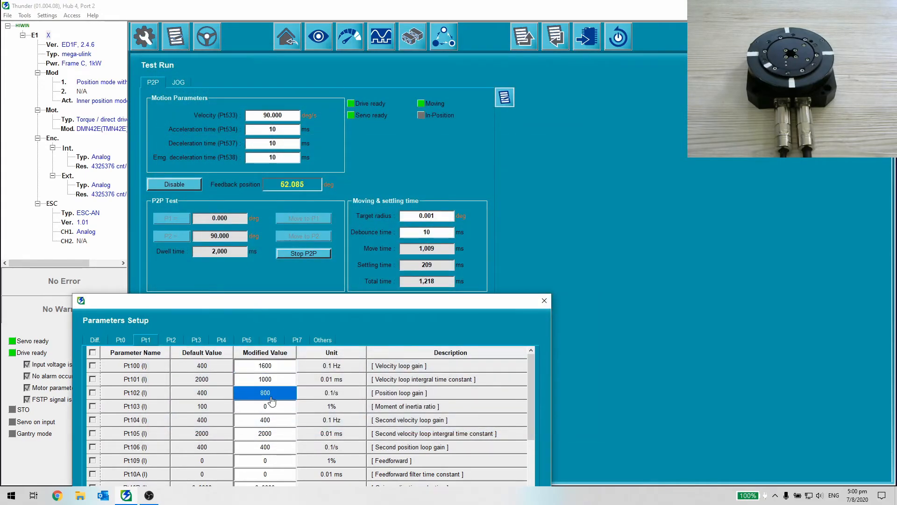
Step: Enter 500 as the new Pt101 velocity loop integral time constant over the current 1000
{"action": "double_click", "coordinate": [265, 393]}
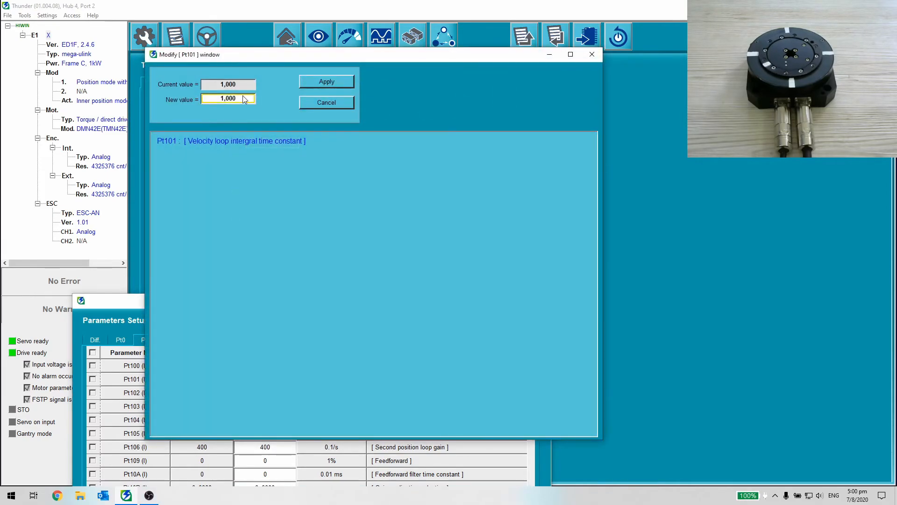
{"action": "type", "text": "500"}
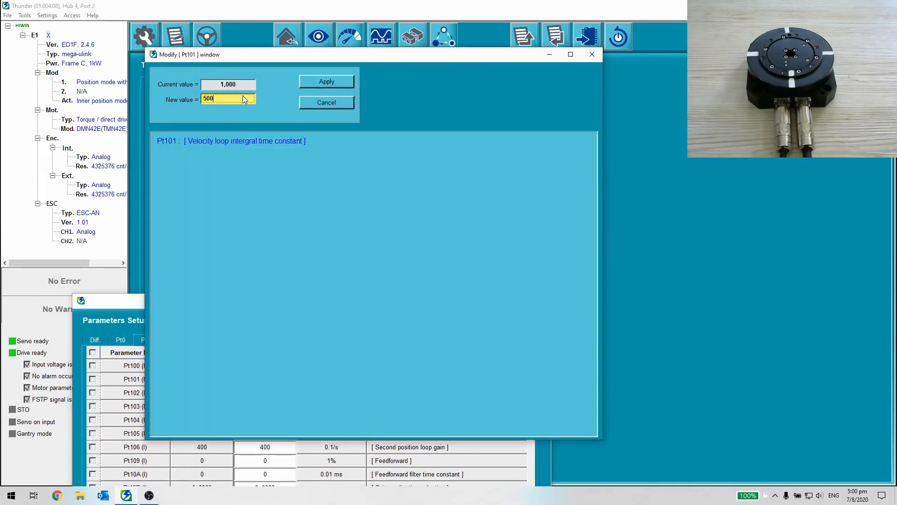